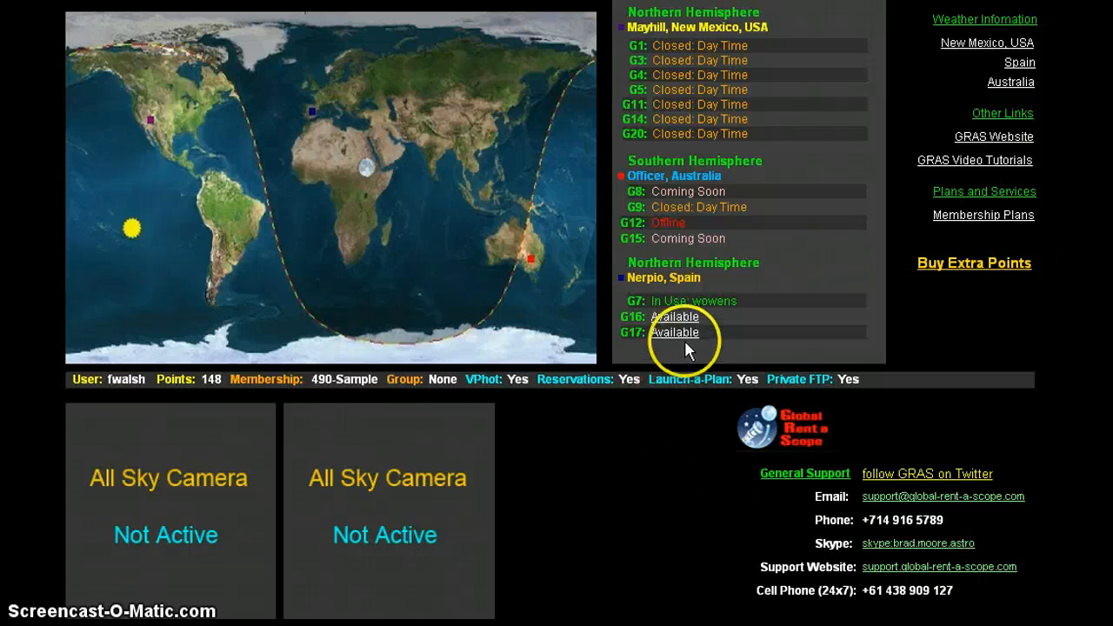
# - Launch the available G17 telescope listed under Nerpio, Spain from the GRAS status page
pyautogui.click(675, 332)
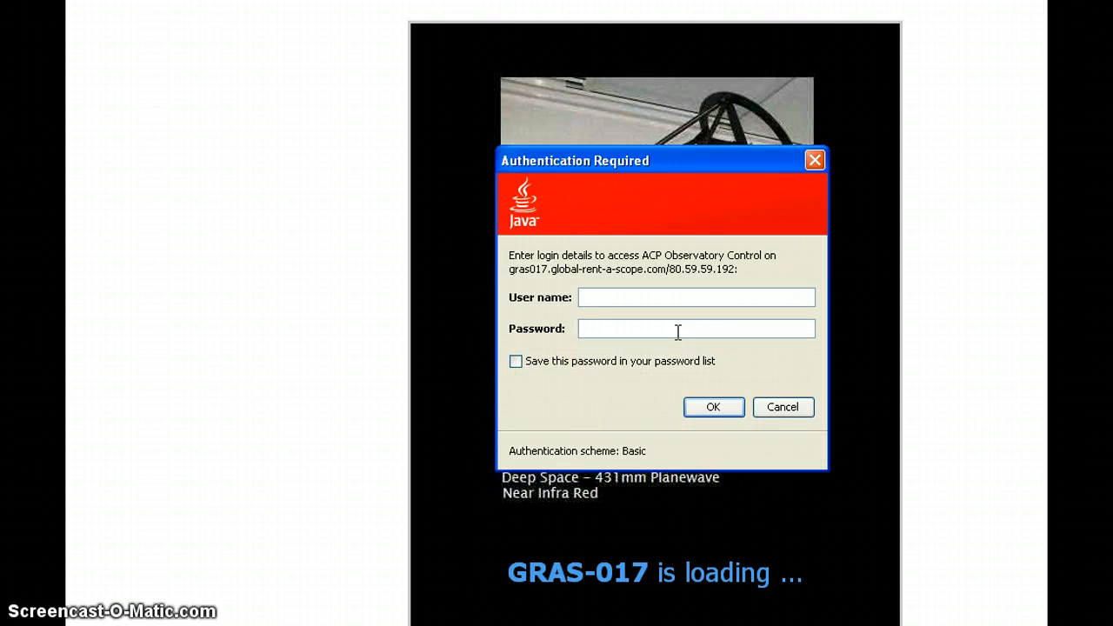
pyautogui.write('fwalsh')
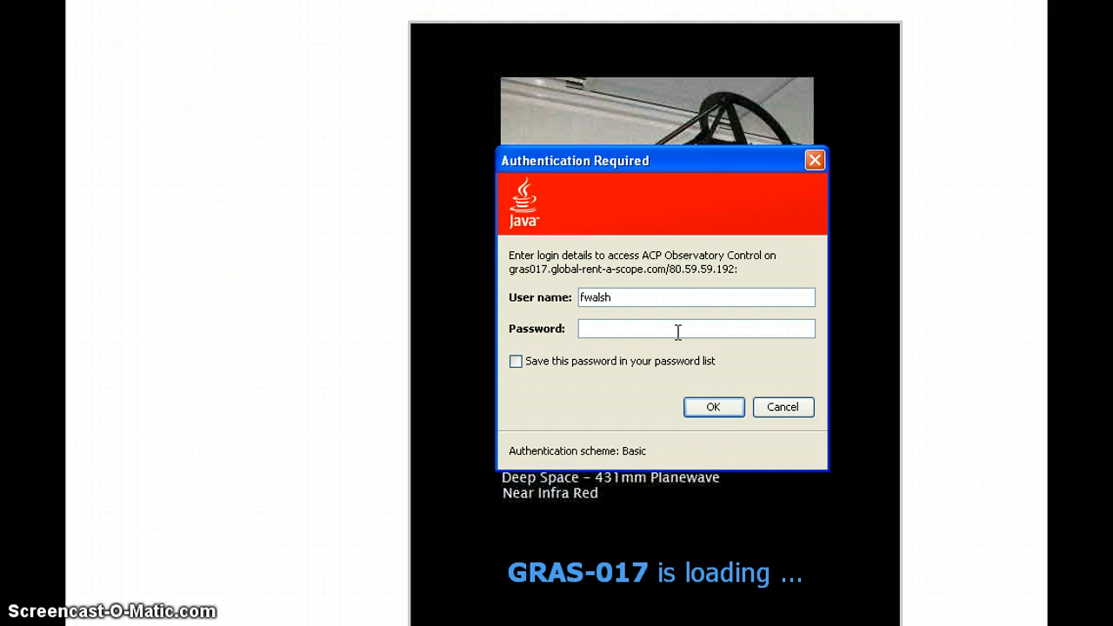
pyautogui.click(696, 329)
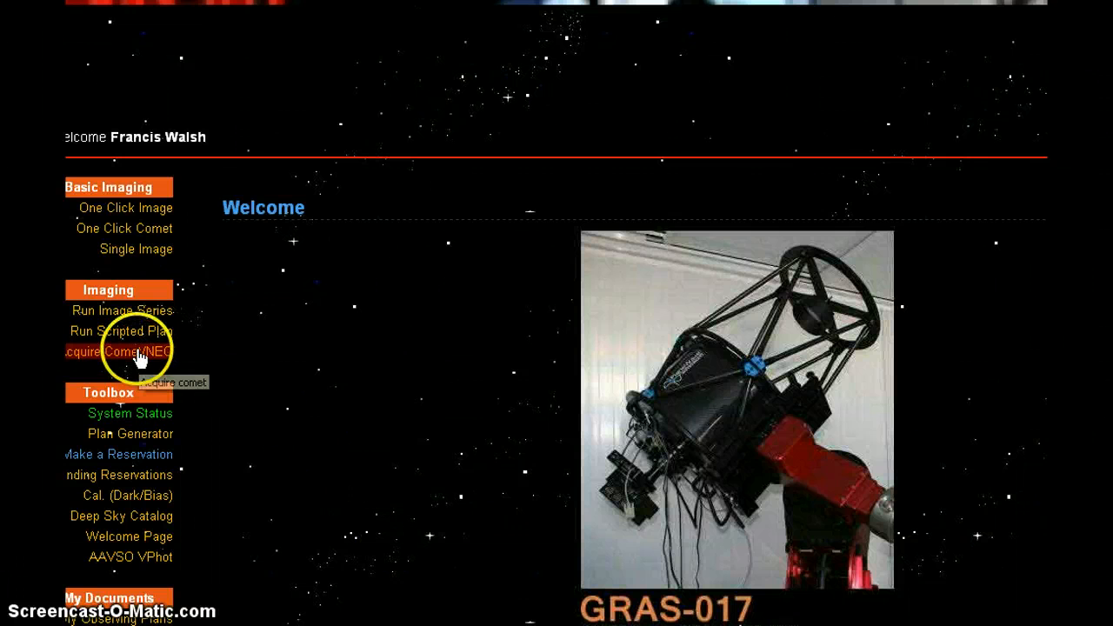
# - Paste 2005 YU55's MPC 1-line elements into the Acquire Comet/NEO ephemeris field and put Notepad away
pyautogui.click(121, 352)
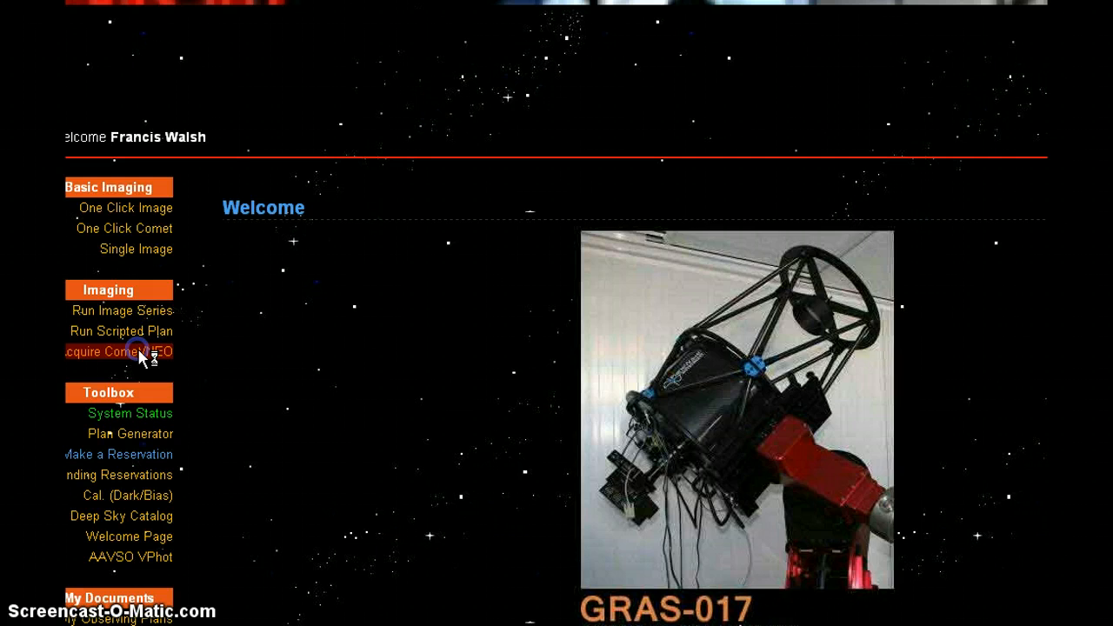
pyautogui.click(118, 351)
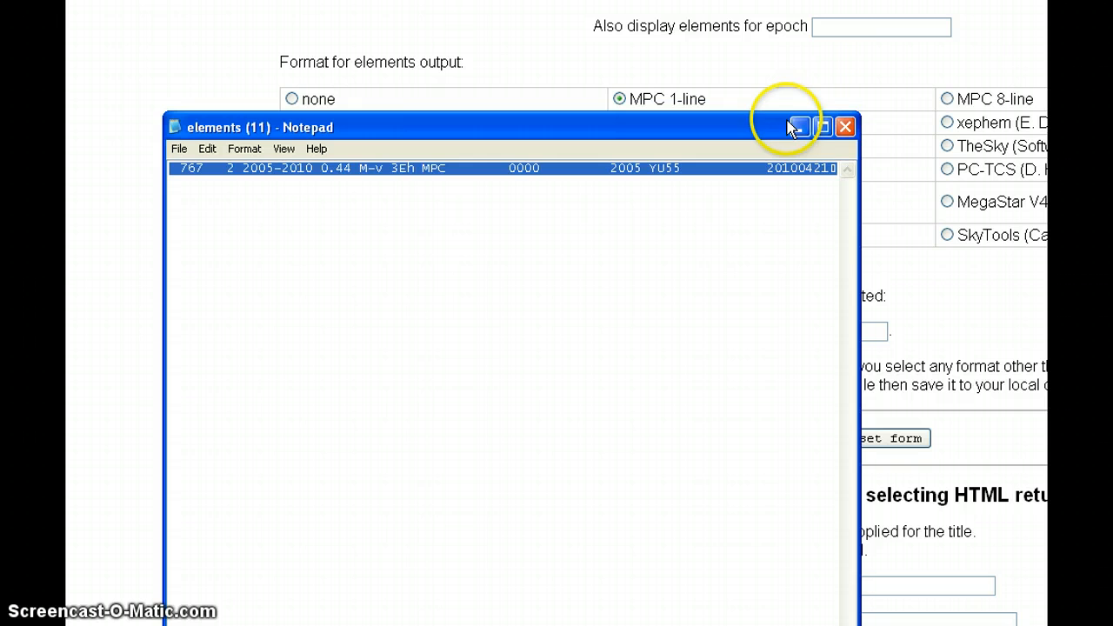
pyautogui.click(796, 126)
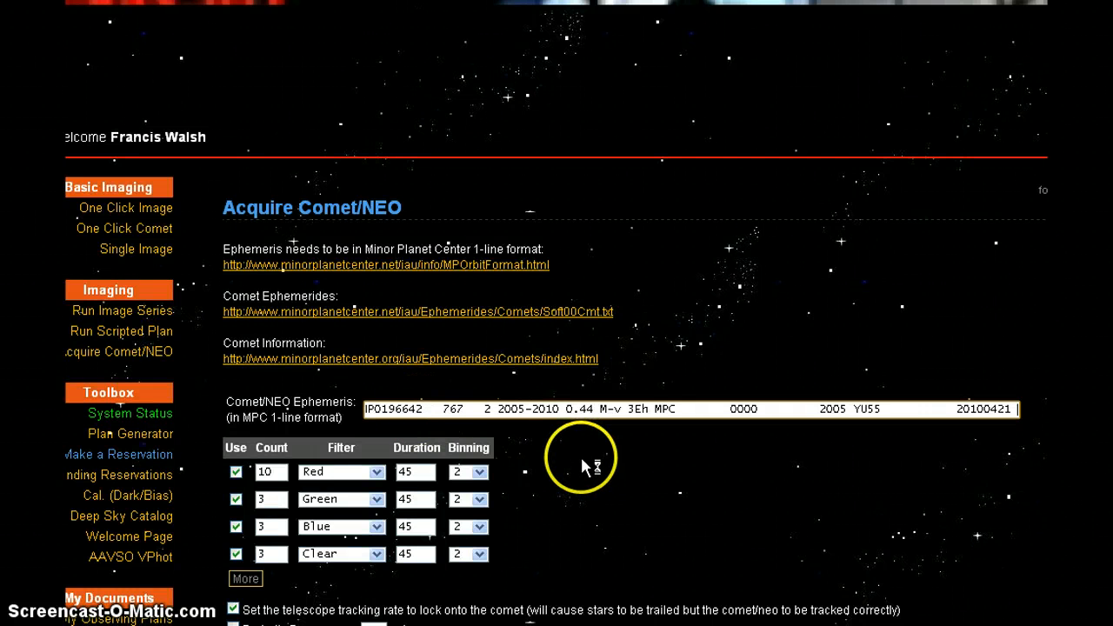
# - Submit the Acquire Comet/NEO form and dismiss the 'Run started successfully' confirmation
pyautogui.scroll(-3)
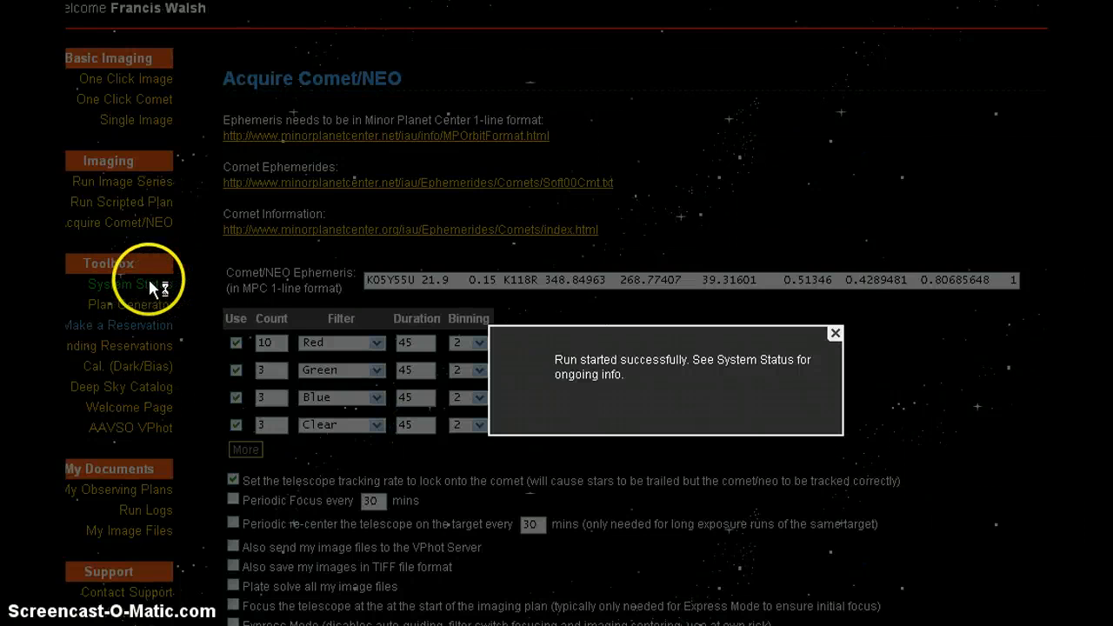
pyautogui.moveTo(834, 334)
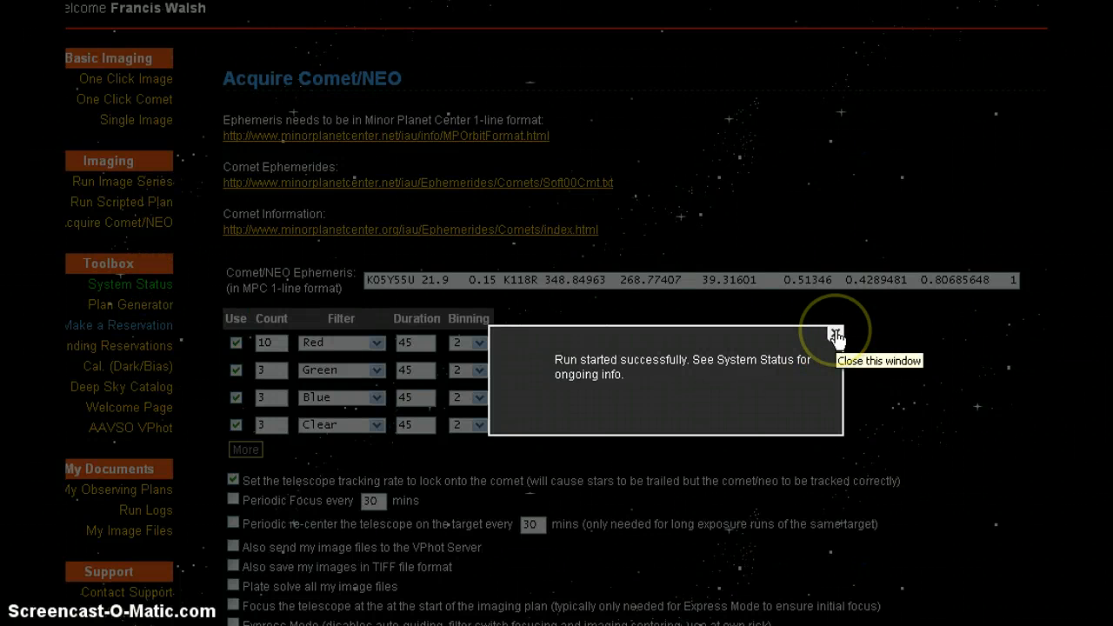
pyautogui.click(835, 334)
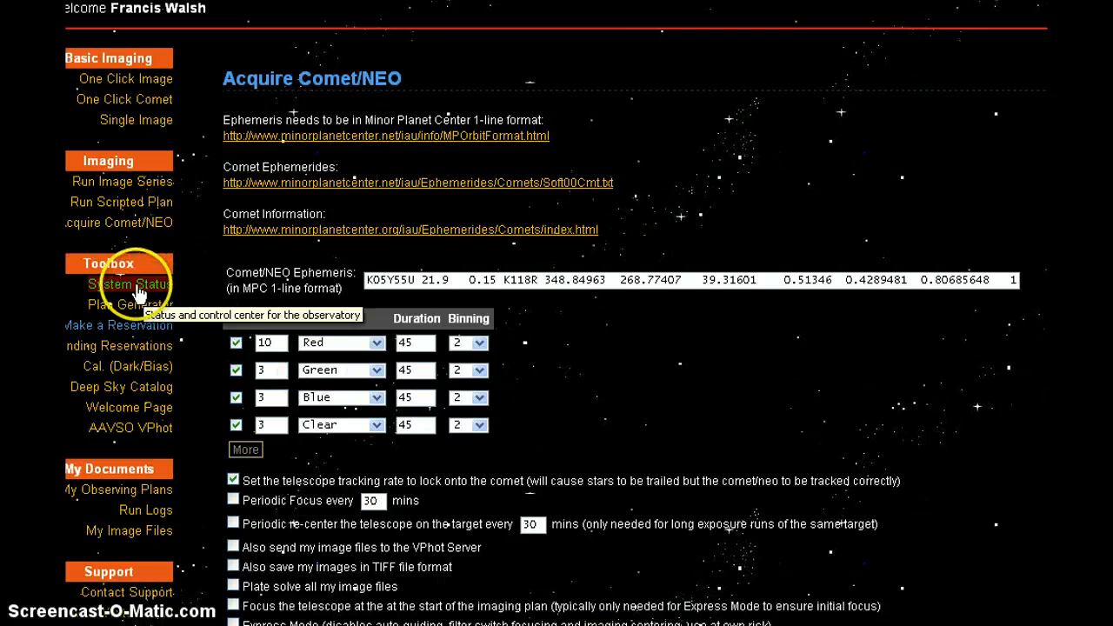
# - Show System Status and scroll the running script output revealing 2005 YU55 skipped below elevation limit
pyautogui.click(129, 285)
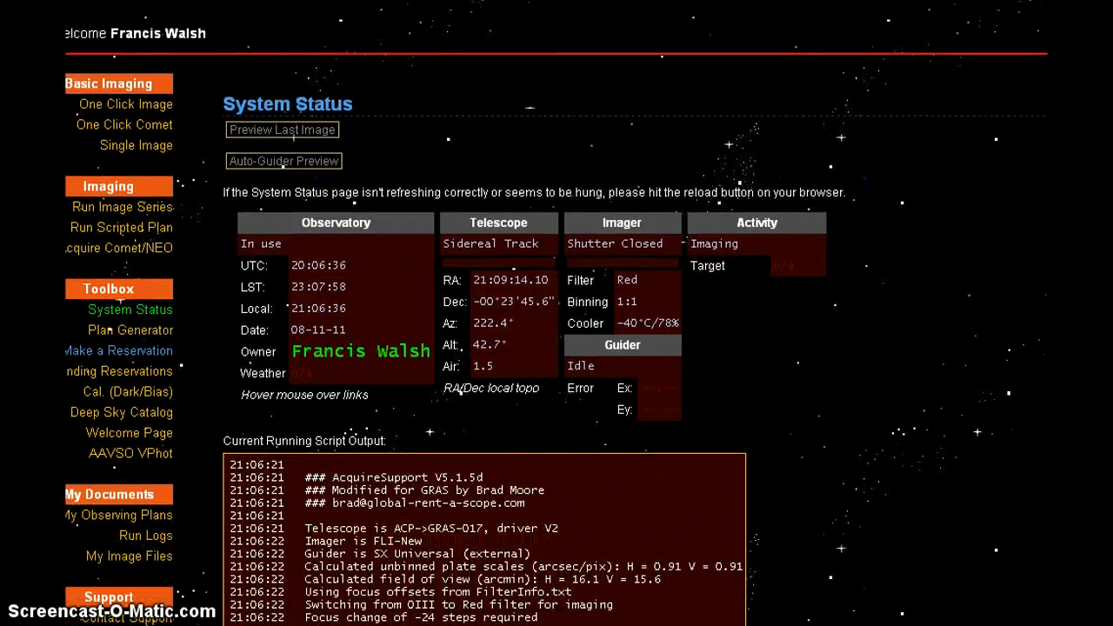
pyautogui.scroll(-3)
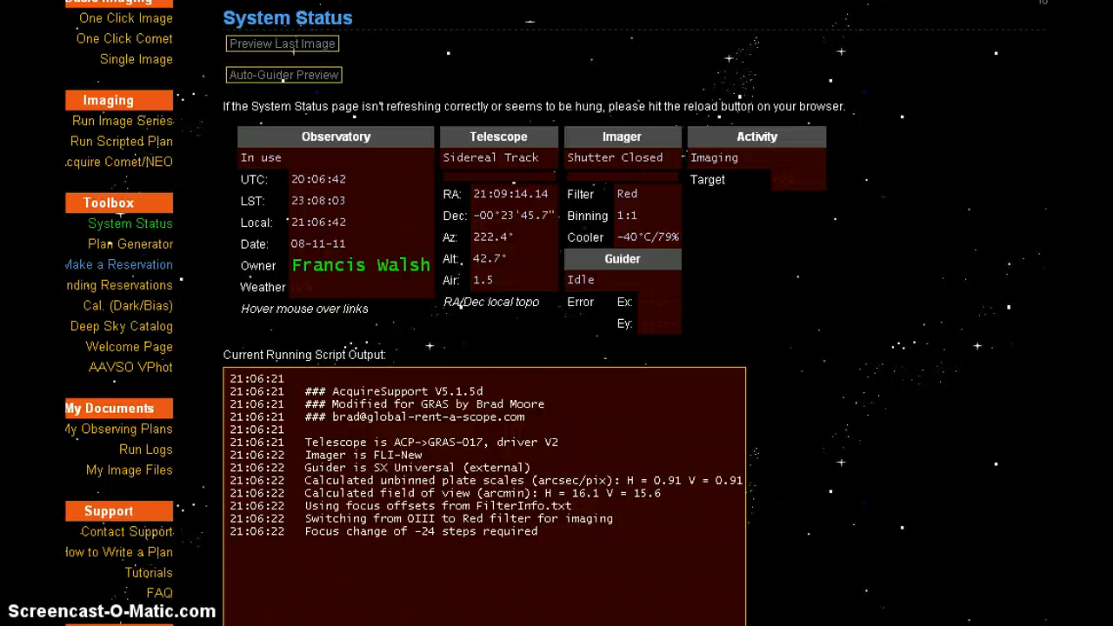
pyautogui.scroll(-3)
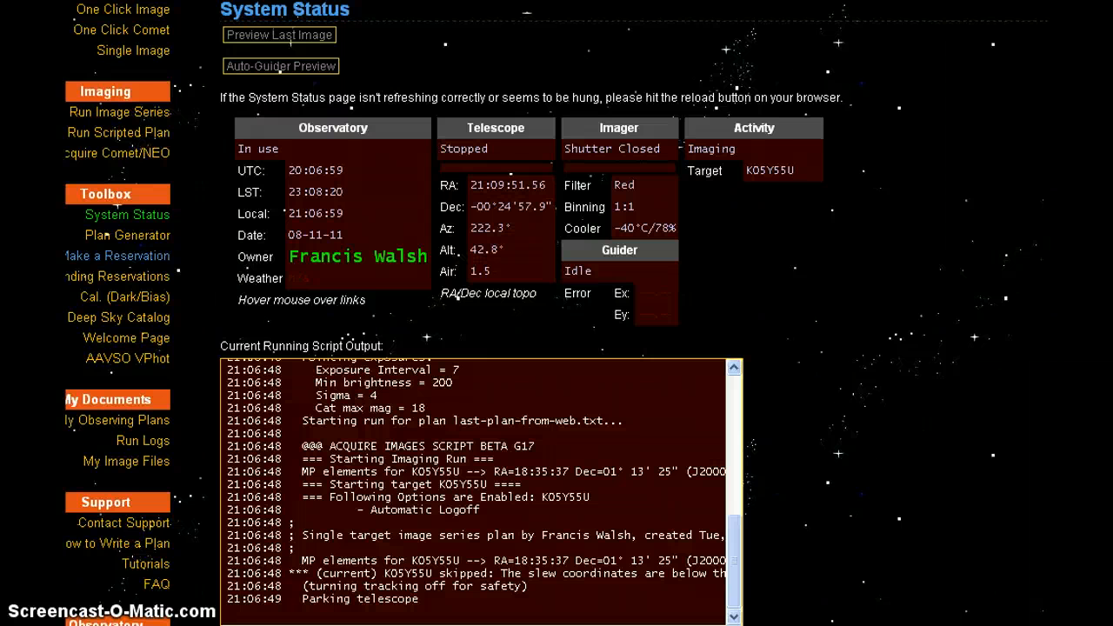
pyautogui.scroll(-3)
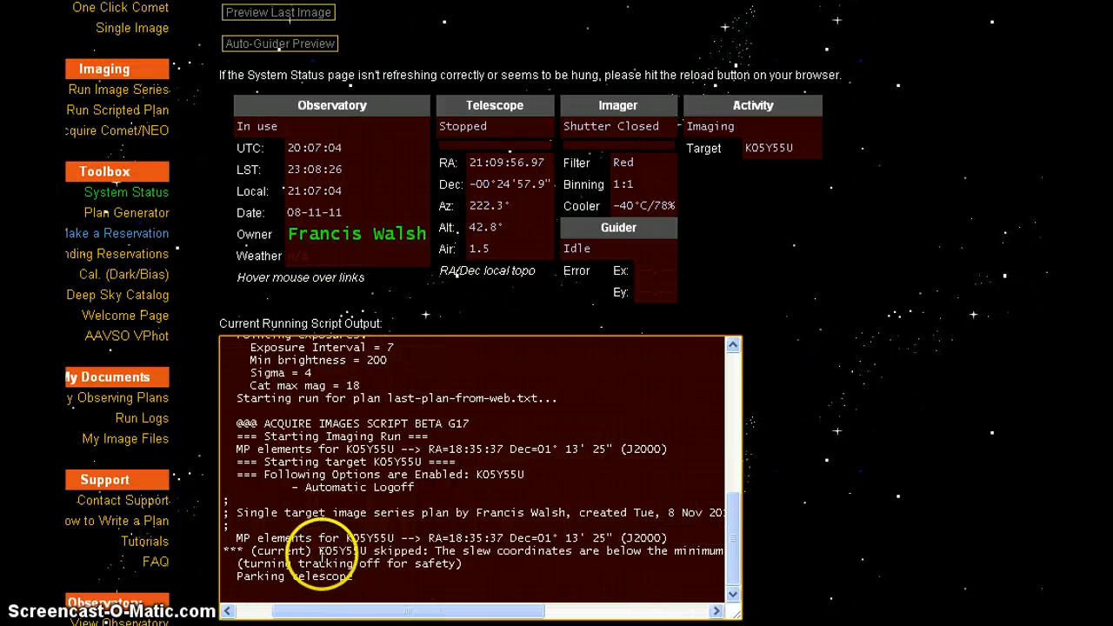
pyautogui.moveTo(514, 563)
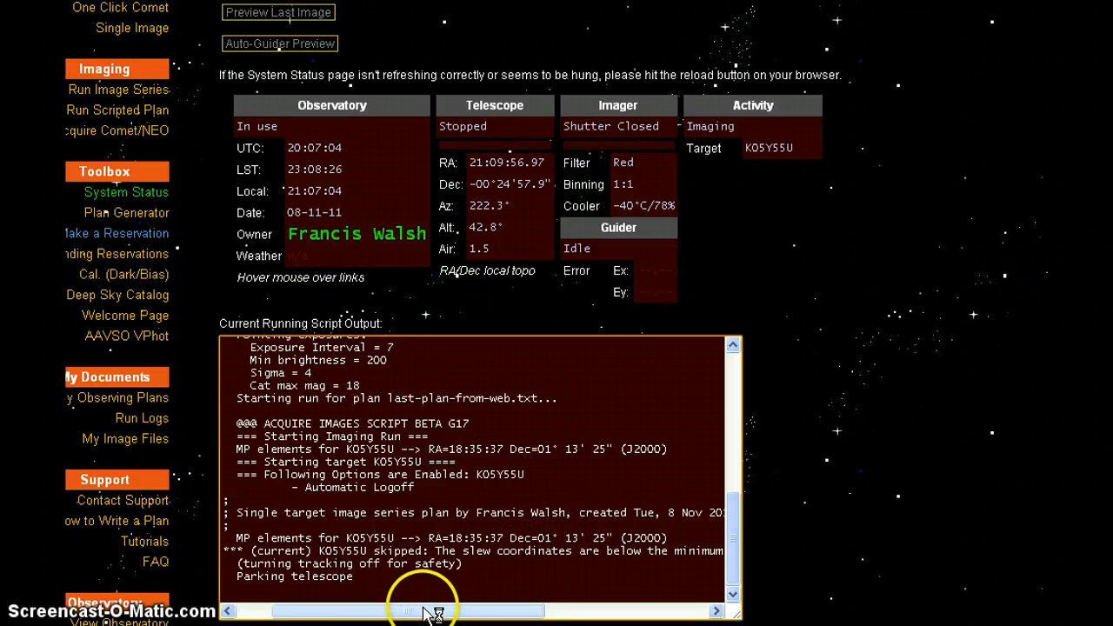
pyautogui.moveTo(420, 608); pyautogui.dragTo(508, 608)
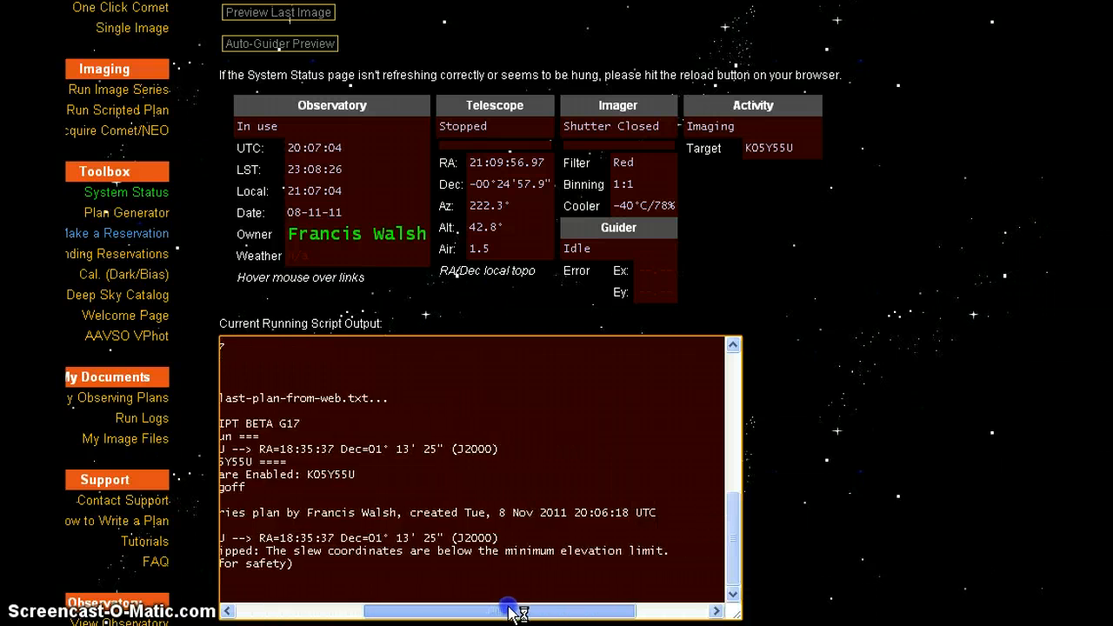
pyautogui.moveTo(507, 608); pyautogui.dragTo(455, 609)
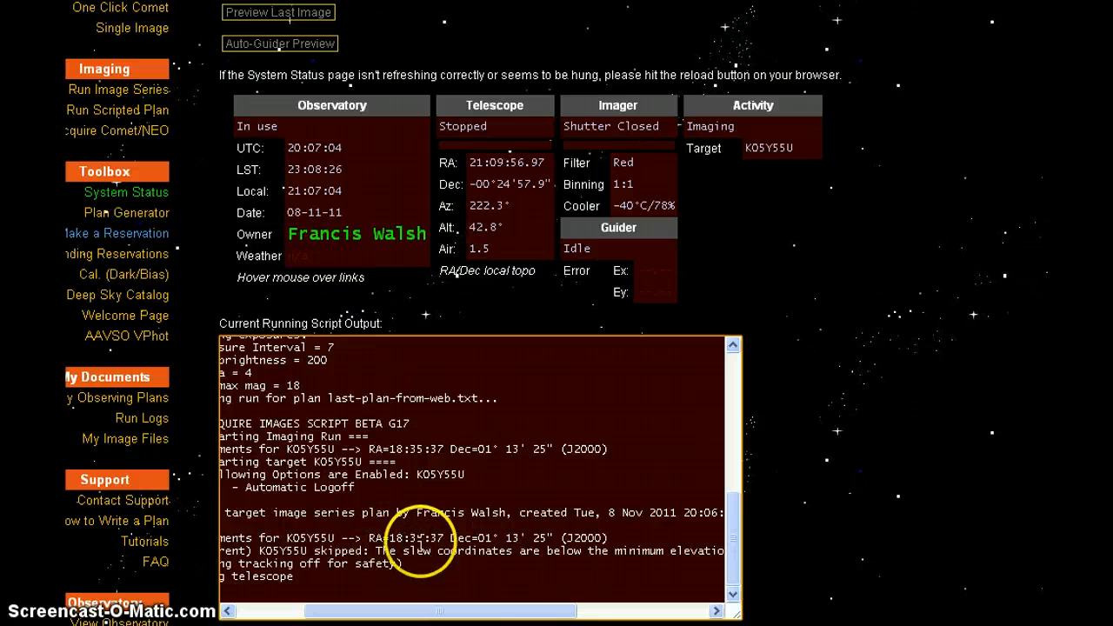
pyautogui.moveTo(480, 543)
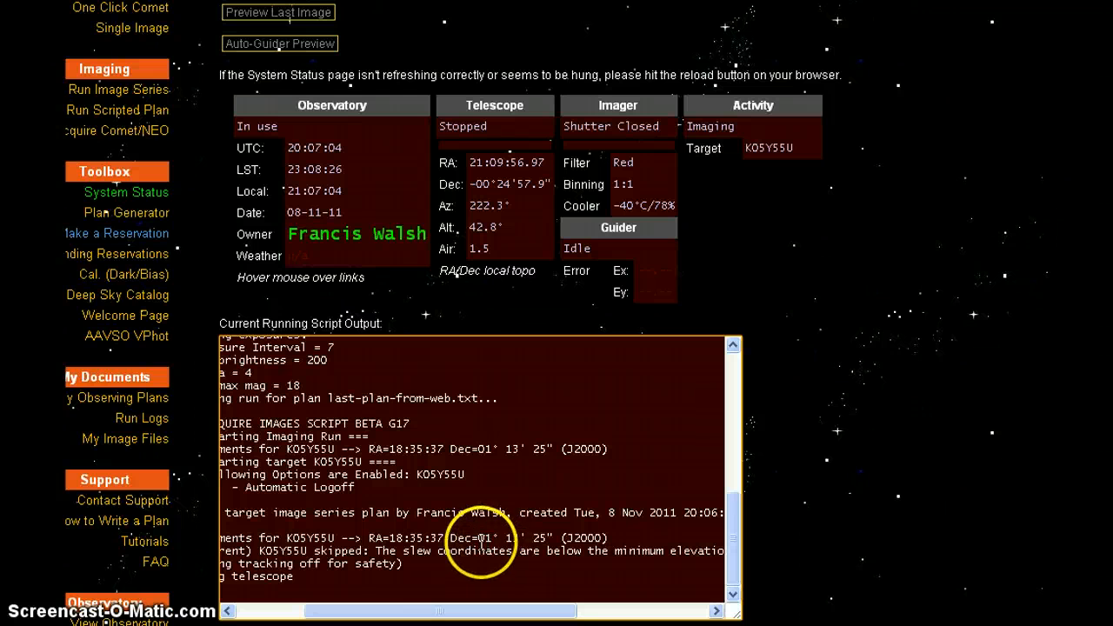